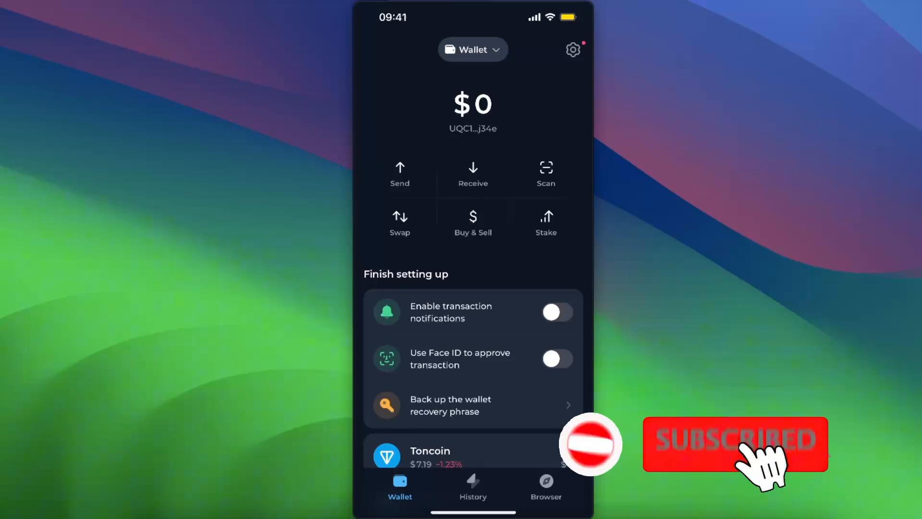
- Scroll the asset list and show Toncoin's detail page with 0 TON and the daily chart
scroll(down, 3)
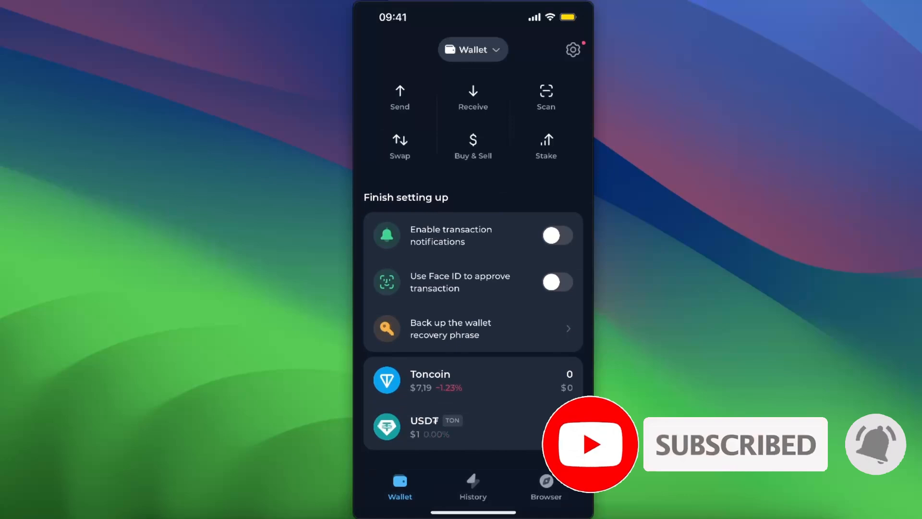
scroll(down, 3)
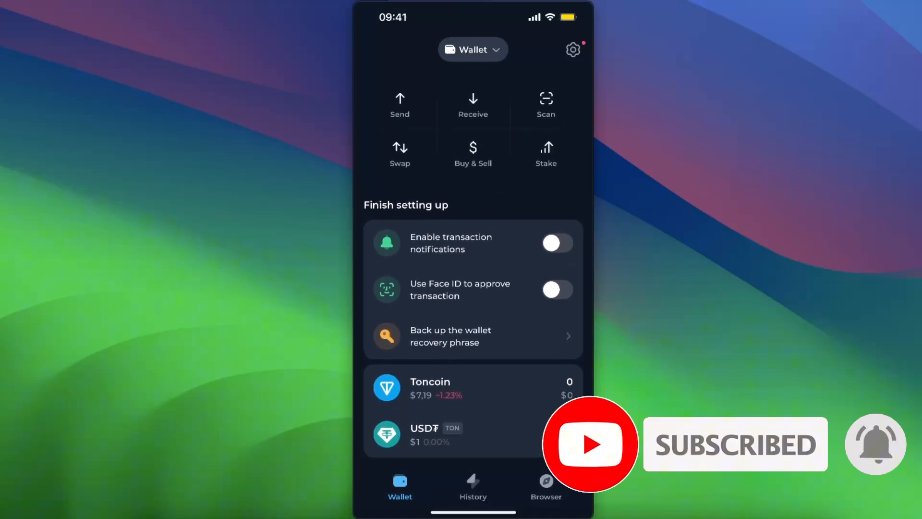
click(430, 387)
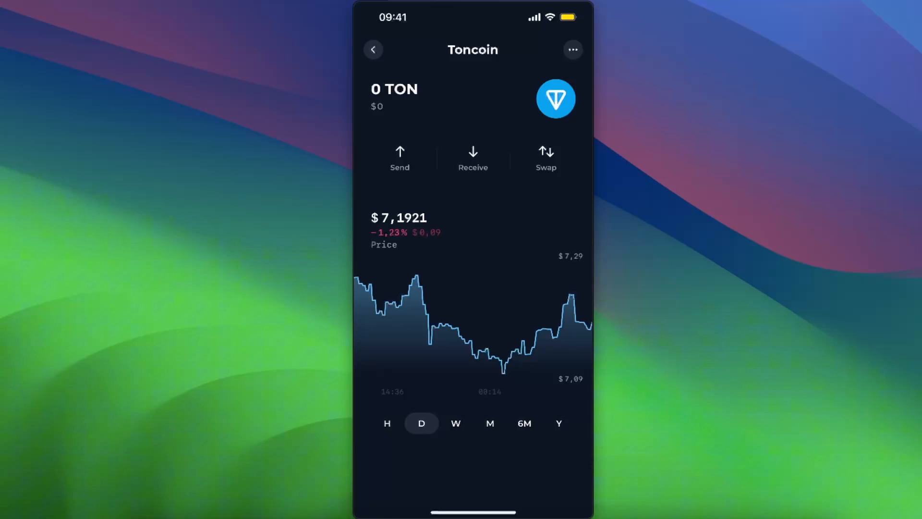
- Start a swap from TON and choose USD₮ as the coin to receive
click(545, 157)
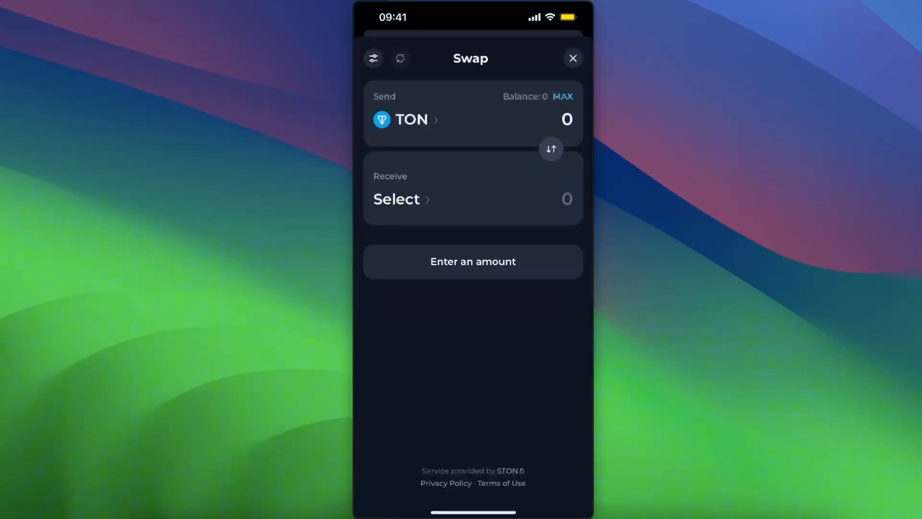
click(397, 199)
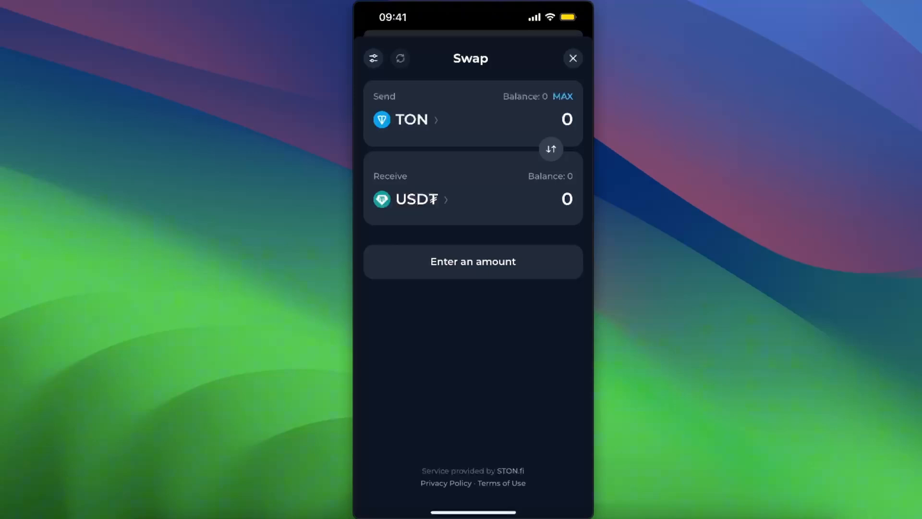
- Quote 100 TON as about 716.95 USD₮ with fee details, then close the swap
click(565, 119)
text(10)
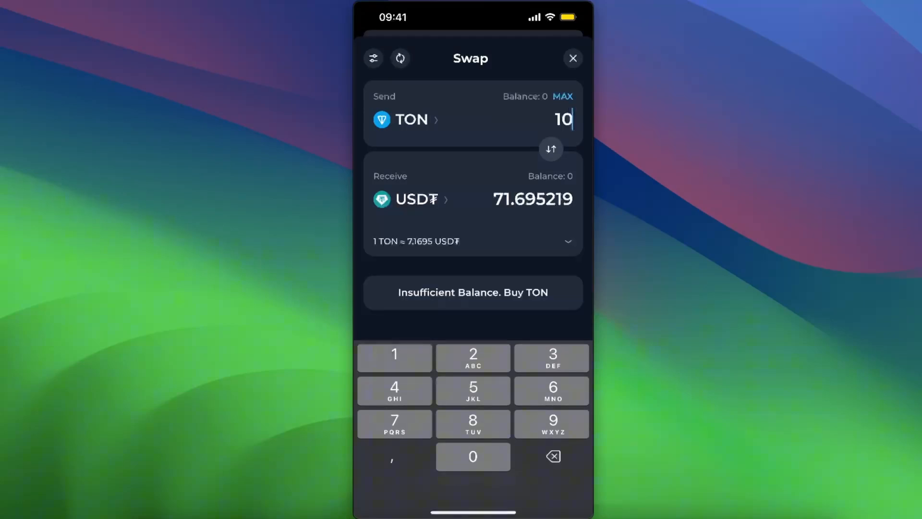
click(472, 455)
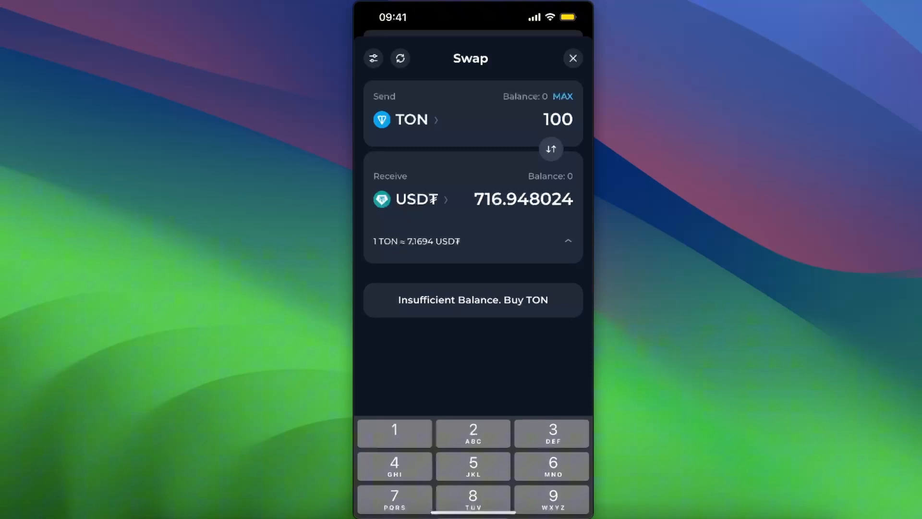
click(567, 241)
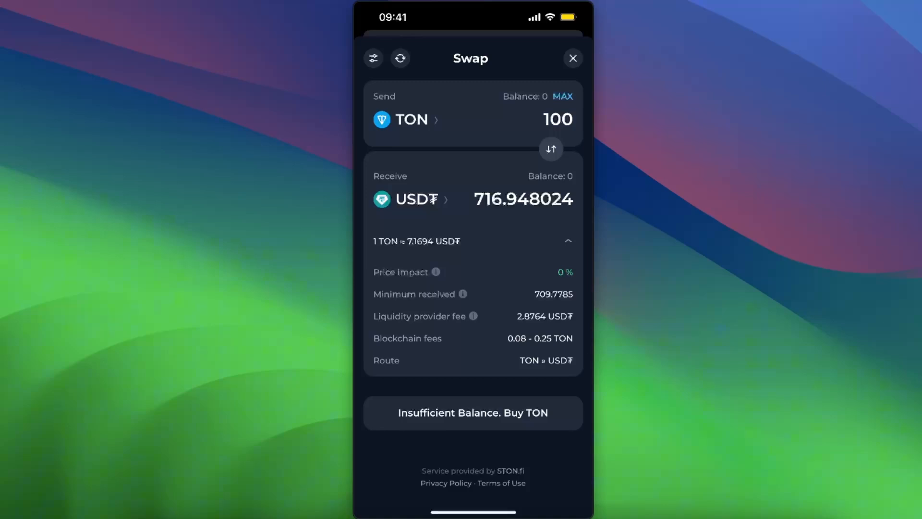
click(571, 58)
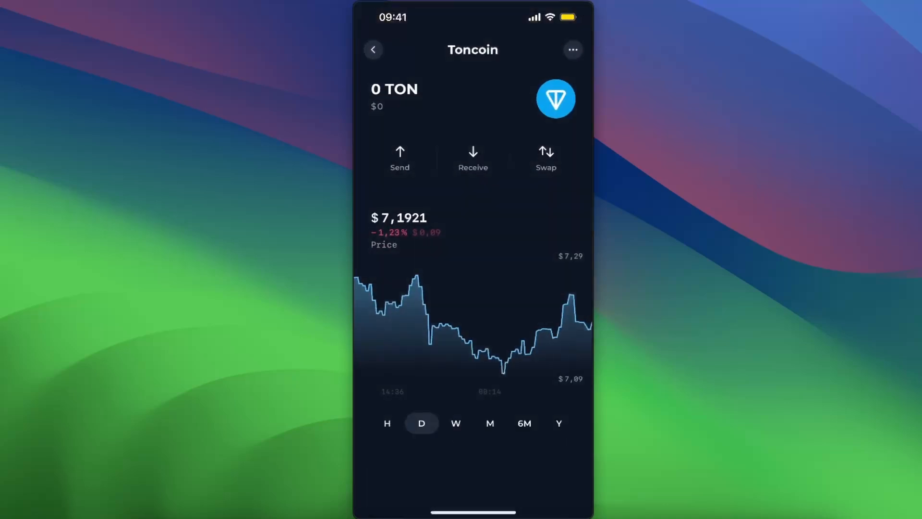
- From the wallet home's Buy & Sell, choose Mercuryo under Sell TON and proceed
click(373, 49)
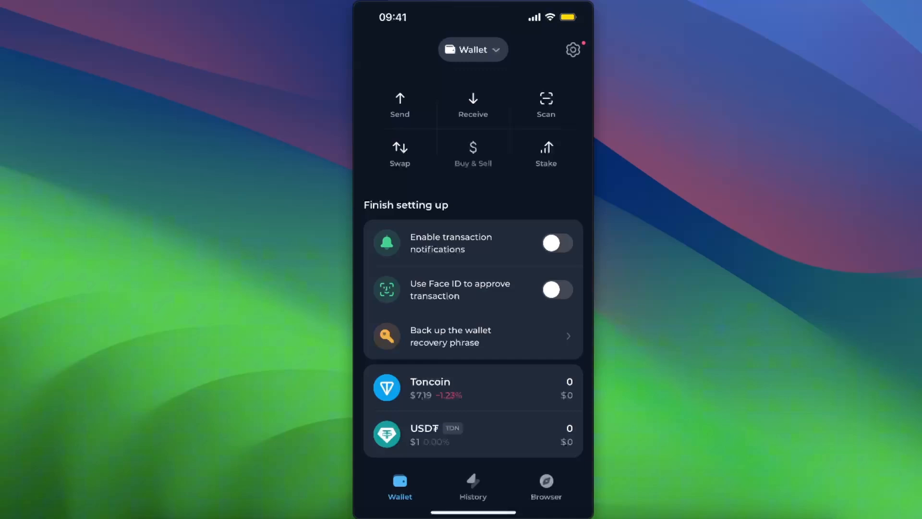
click(473, 153)
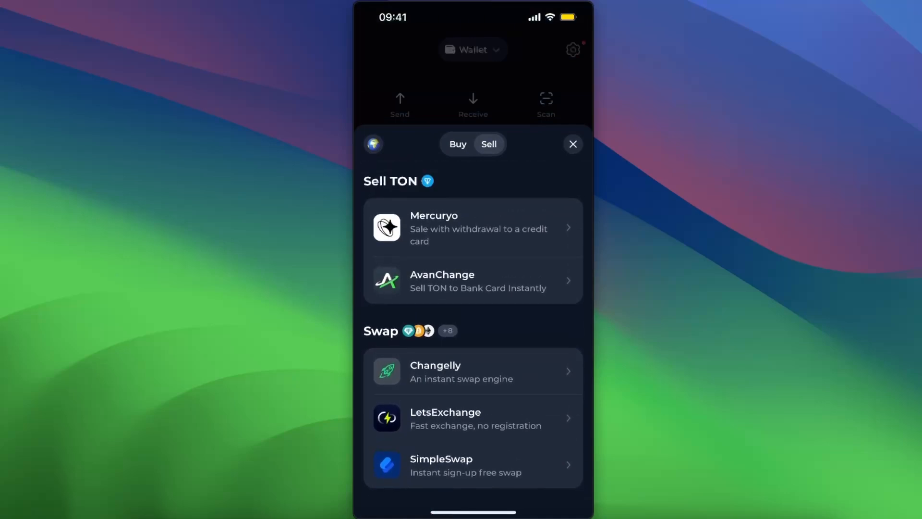
click(473, 228)
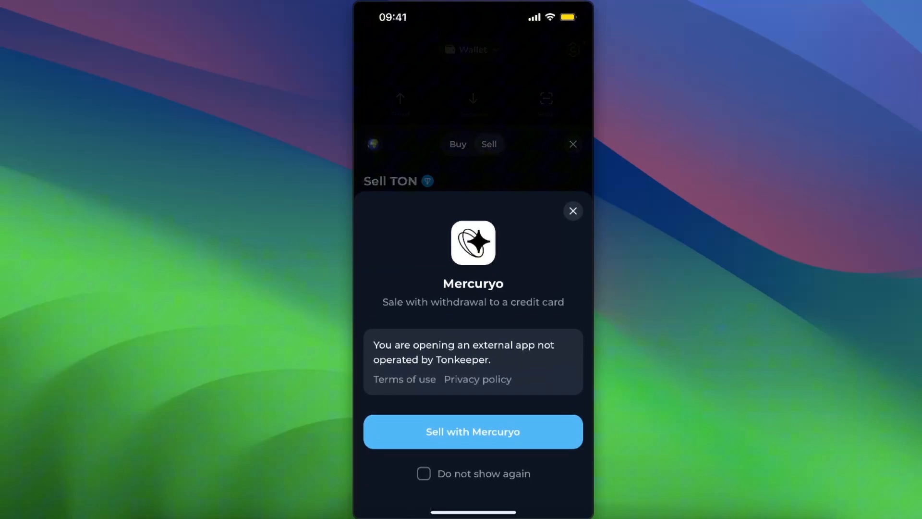
click(472, 431)
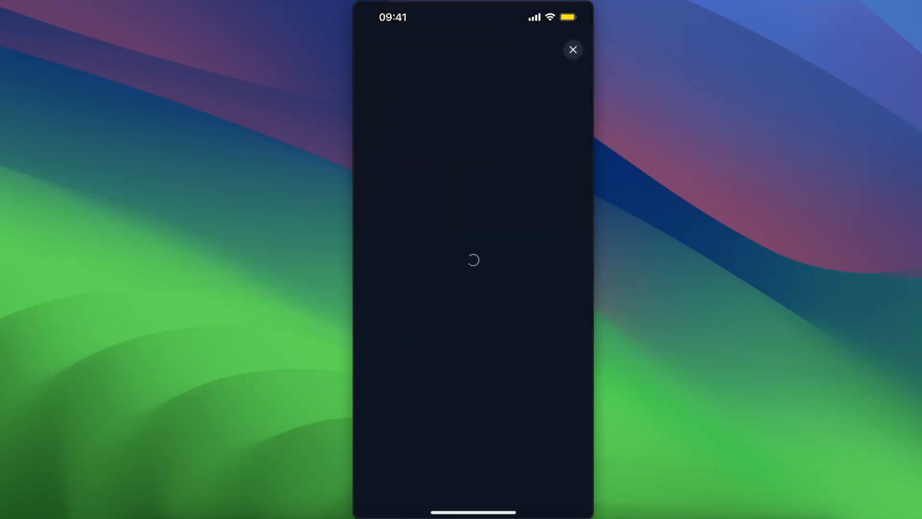